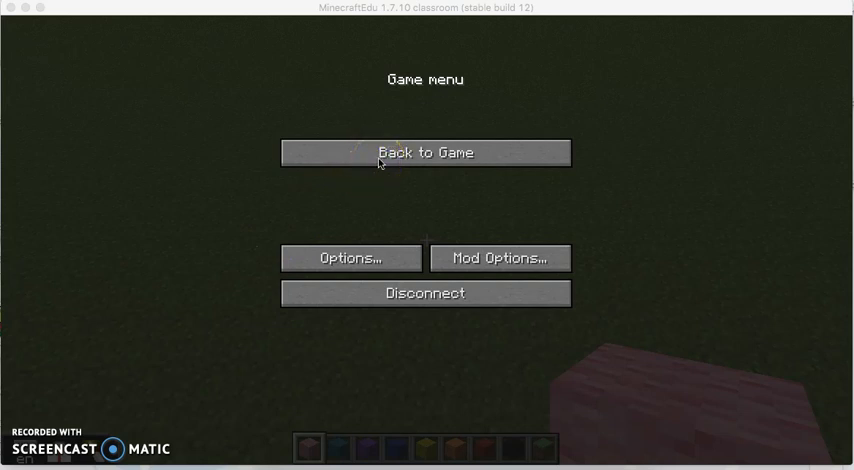
mouse_move(402, 167)
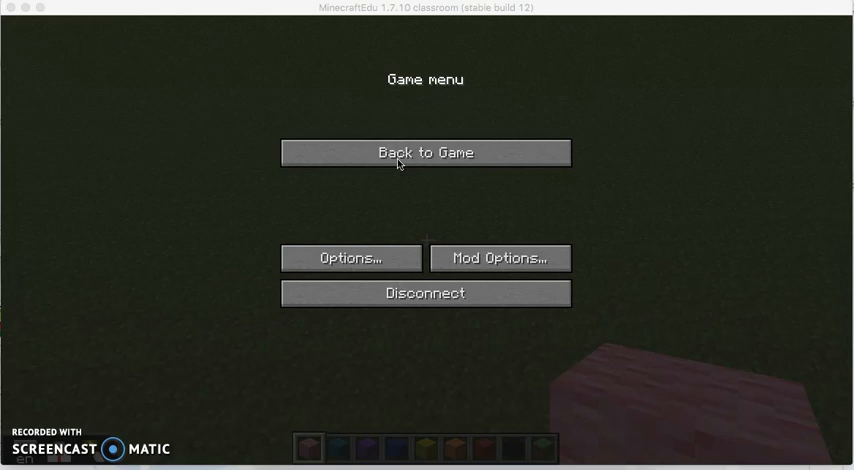
- Resume play in the grass world to start the pink wool capital A
click(425, 152)
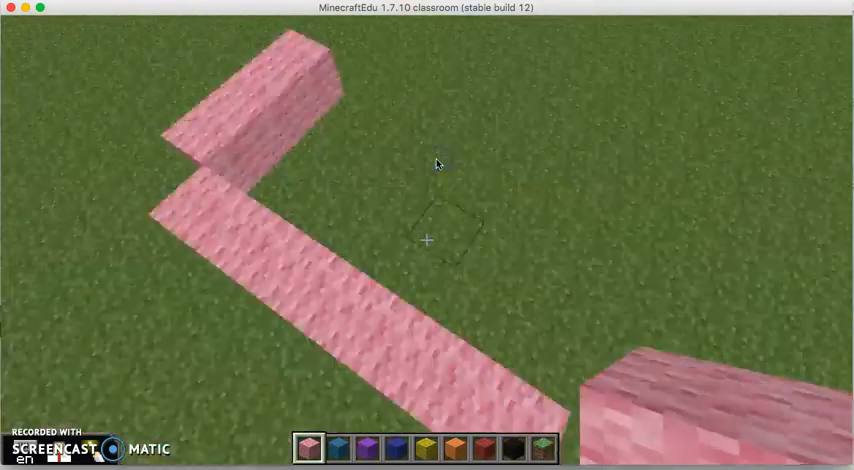
mouse_move(436, 165)
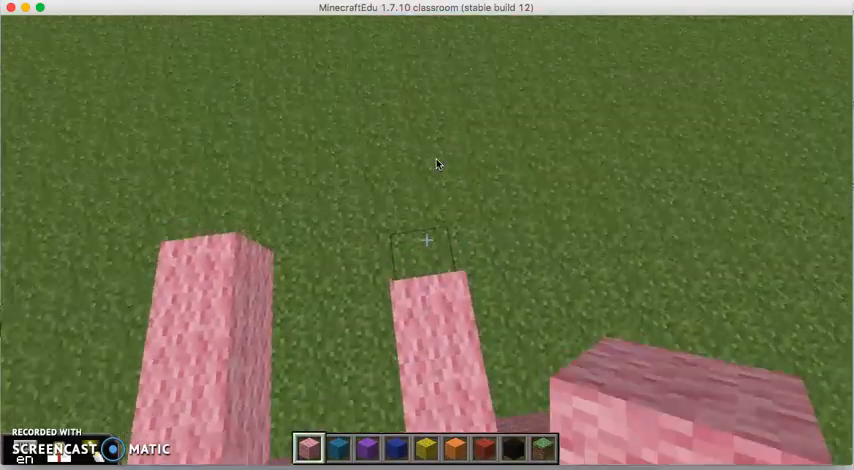
mouse_move(438, 162)
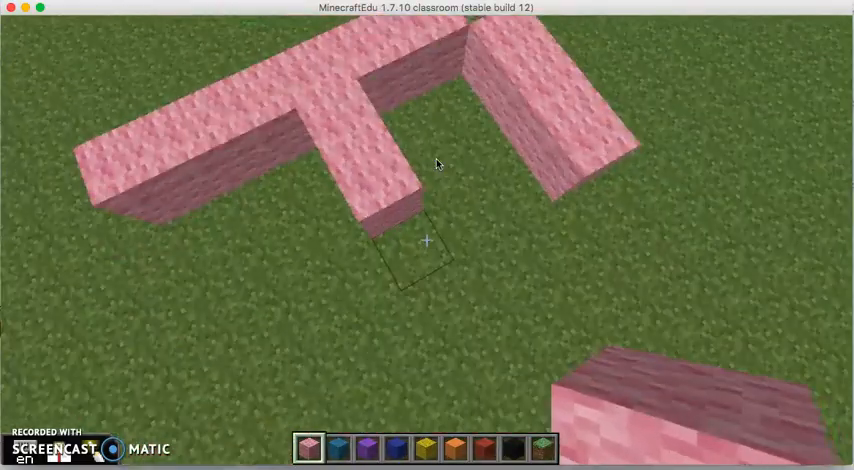
mouse_move(437, 163)
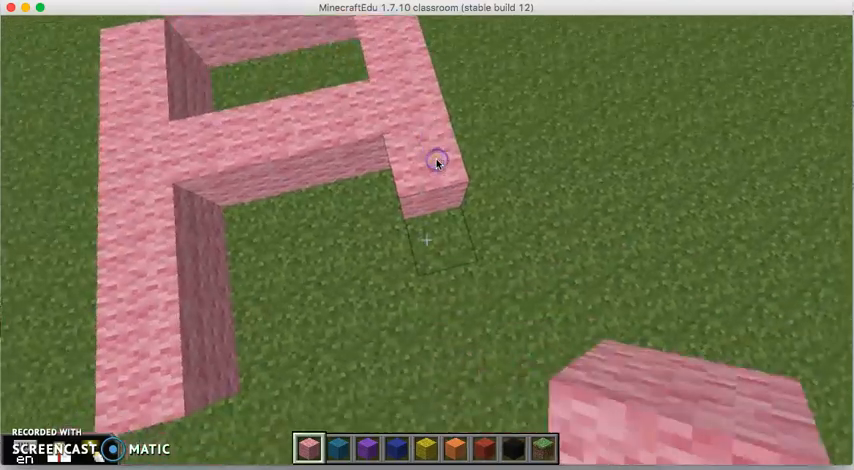
mouse_move(437, 160)
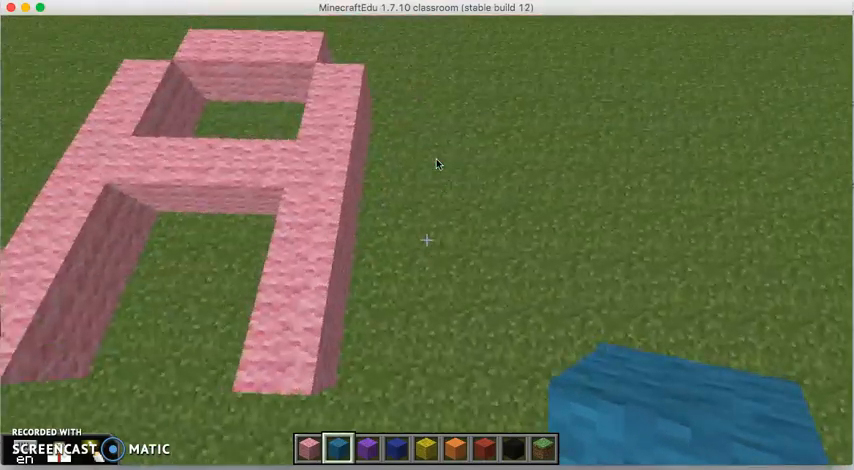
mouse_move(439, 163)
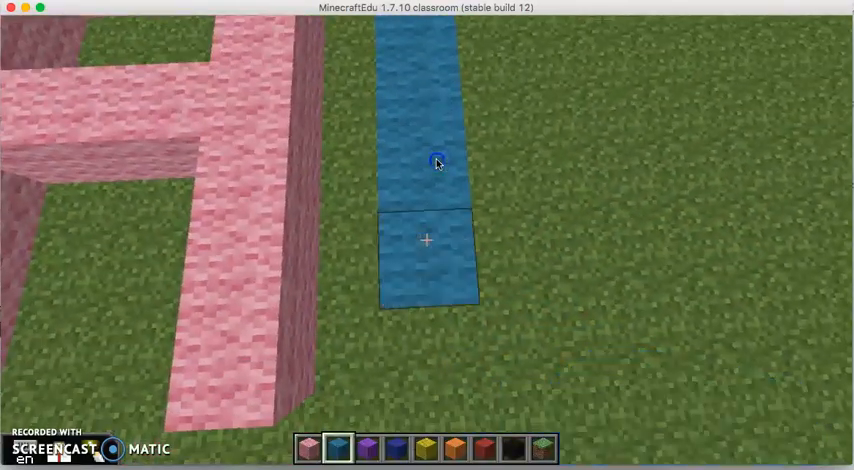
mouse_move(438, 163)
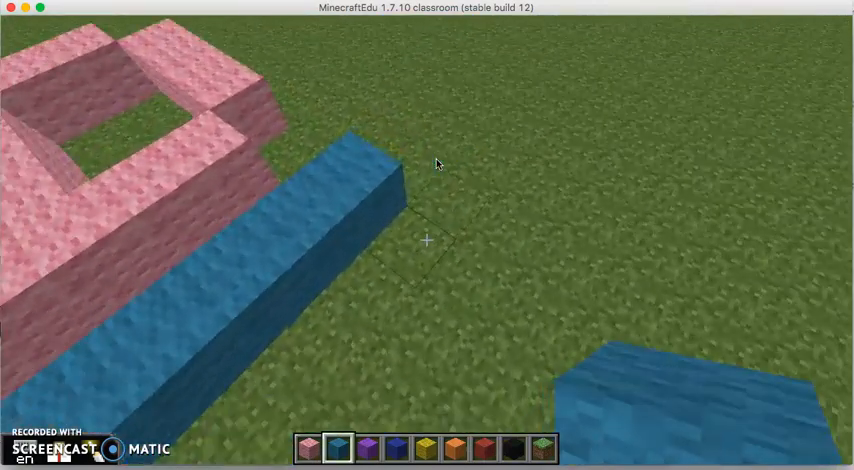
- Place more blue wool blocks on the capital B beside the pink A
click(426, 240)
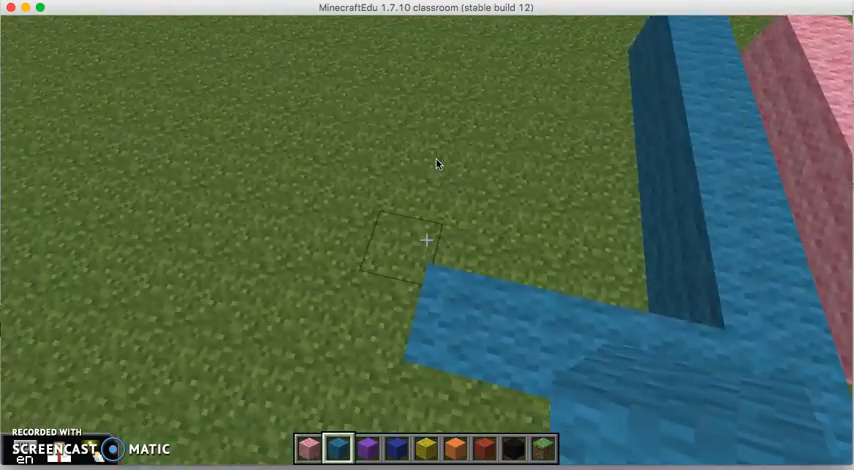
click(421, 240)
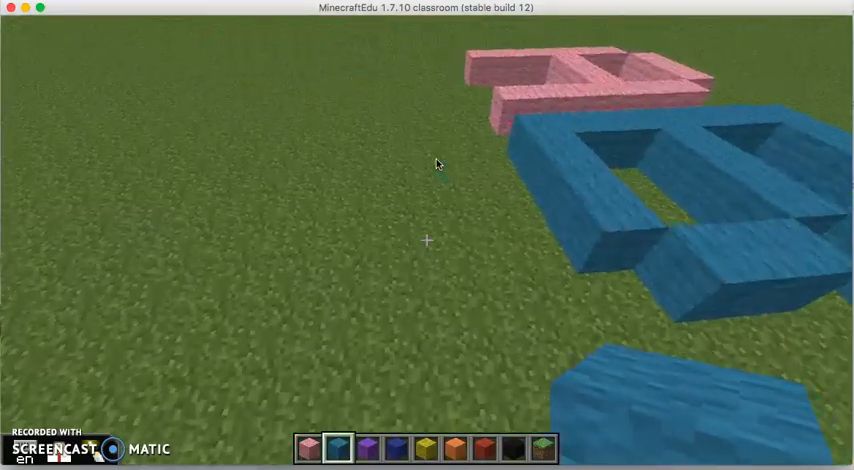
mouse_move(437, 163)
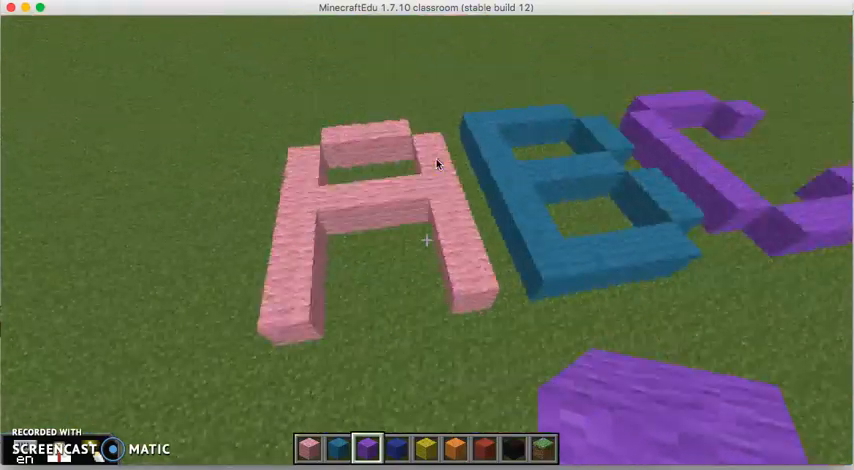
mouse_move(435, 162)
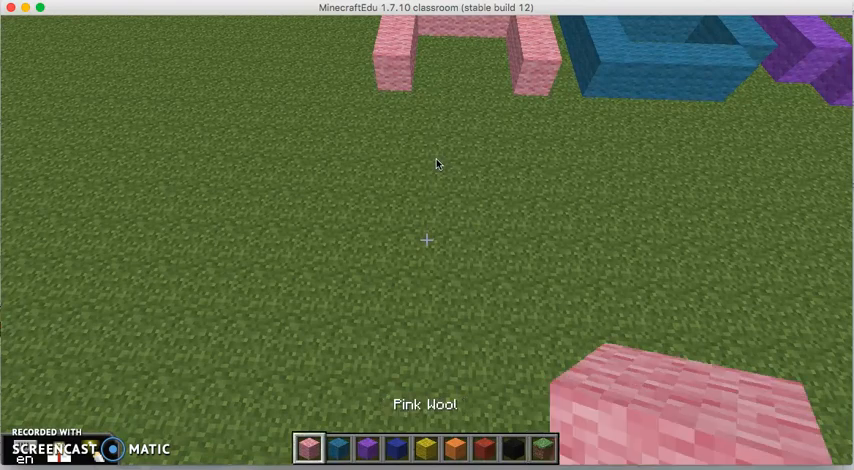
mouse_move(438, 163)
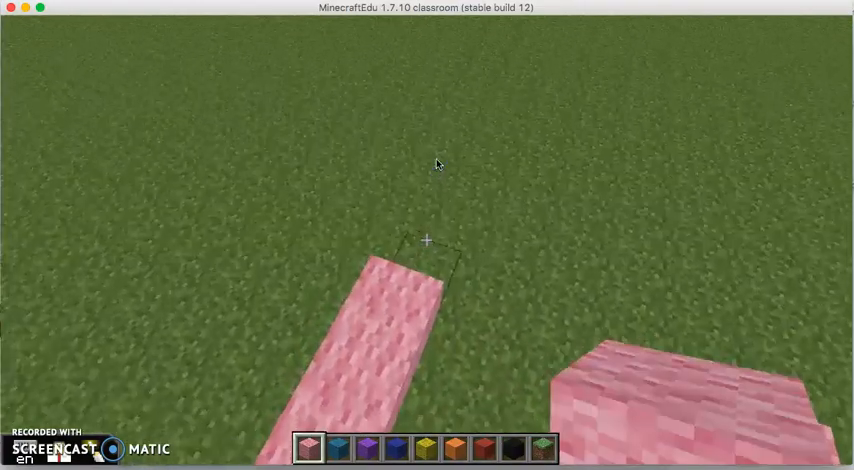
- Add another pink wool block to the lowercase a stroke below the A
click(424, 240)
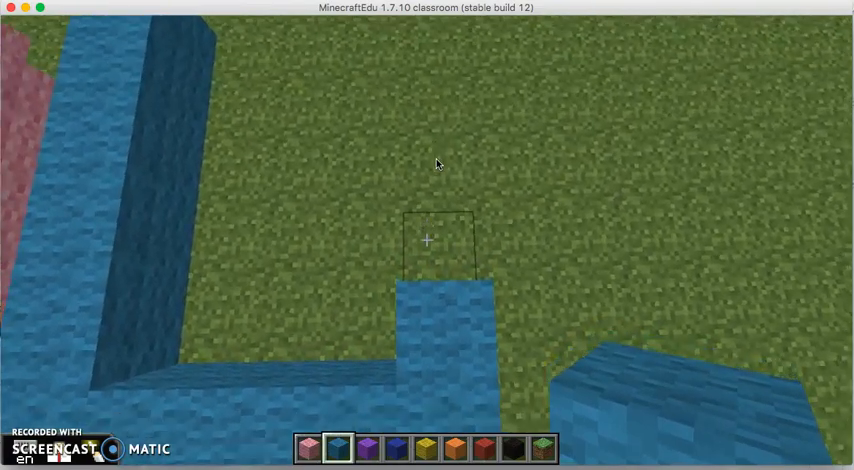
mouse_move(437, 164)
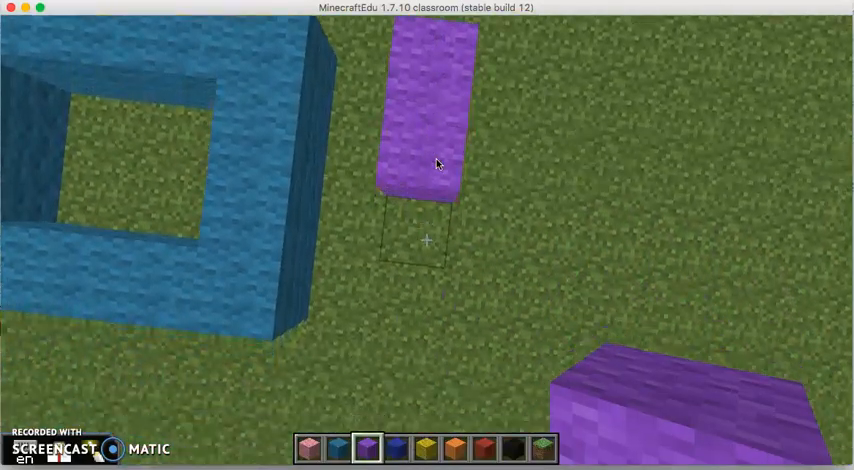
- Extend the purple wool stroke of the lowercase c with two more blocks
click(424, 239)
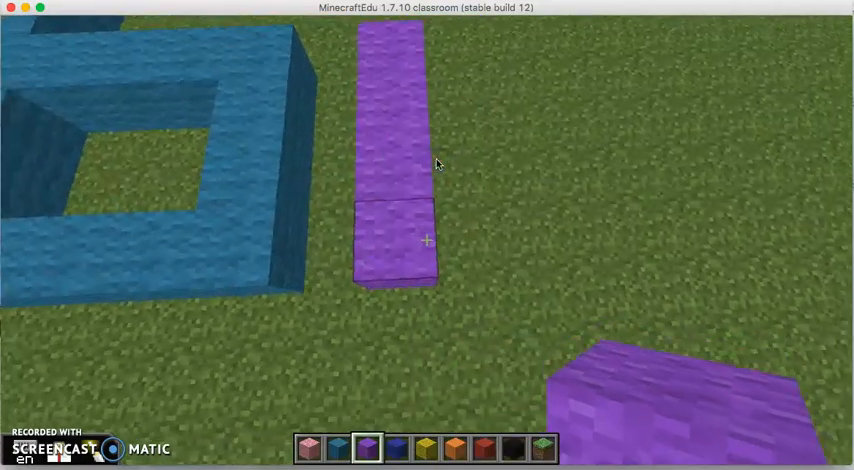
click(423, 240)
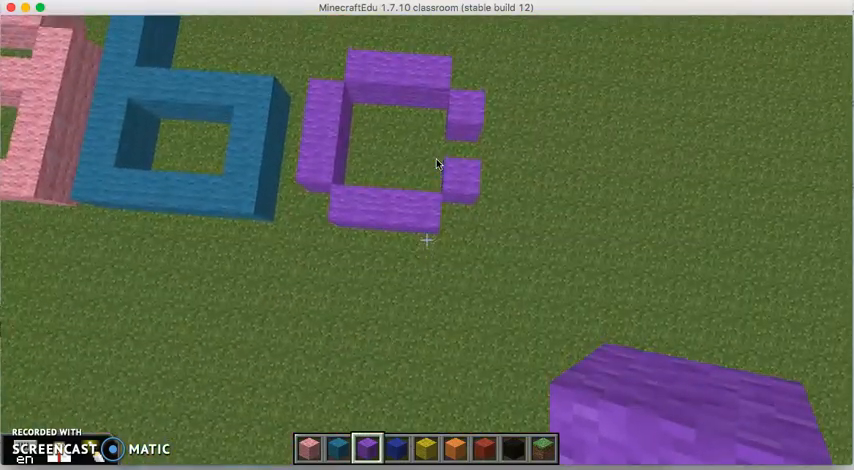
mouse_move(437, 164)
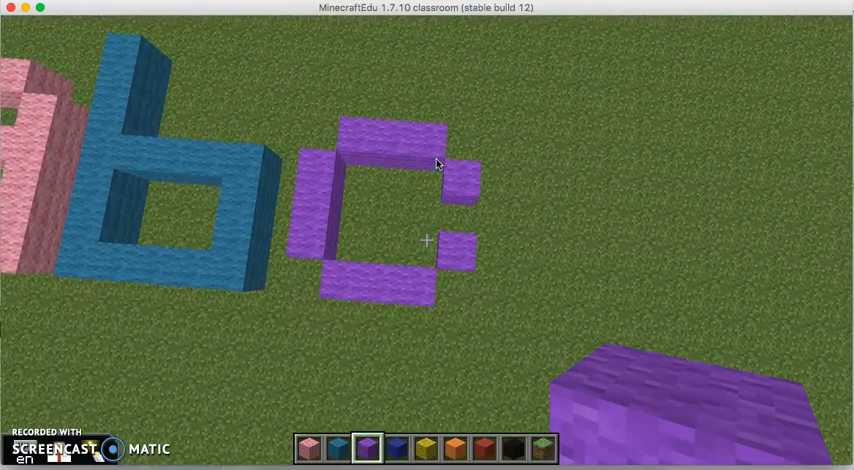
mouse_move(436, 163)
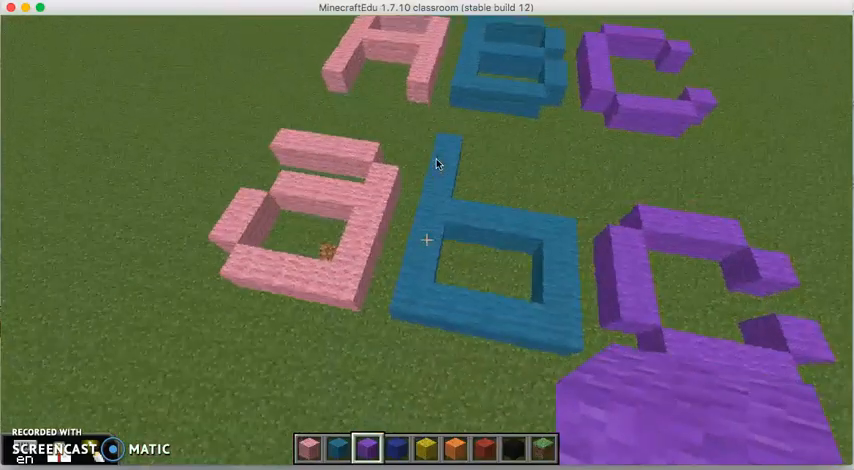
mouse_move(438, 164)
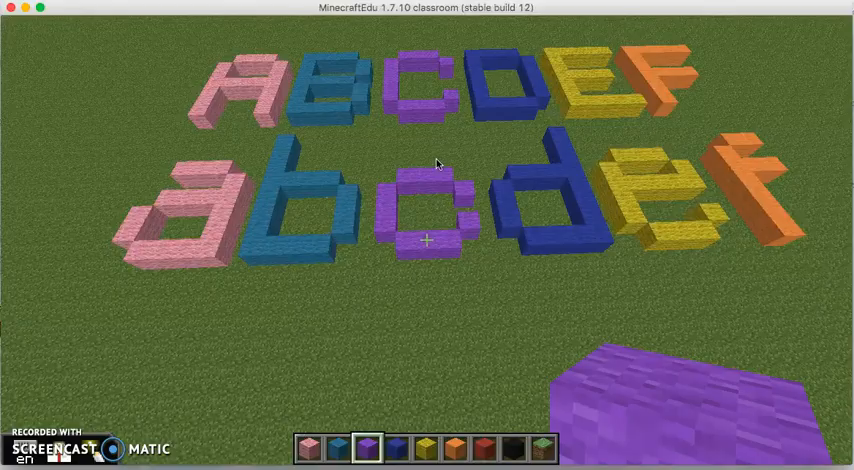
- Pause the game with Esc once both letter rows are complete
key(Escape)
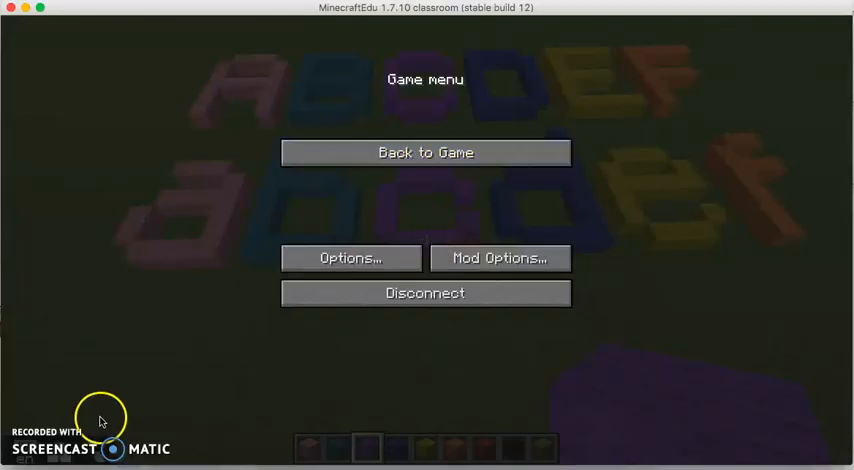